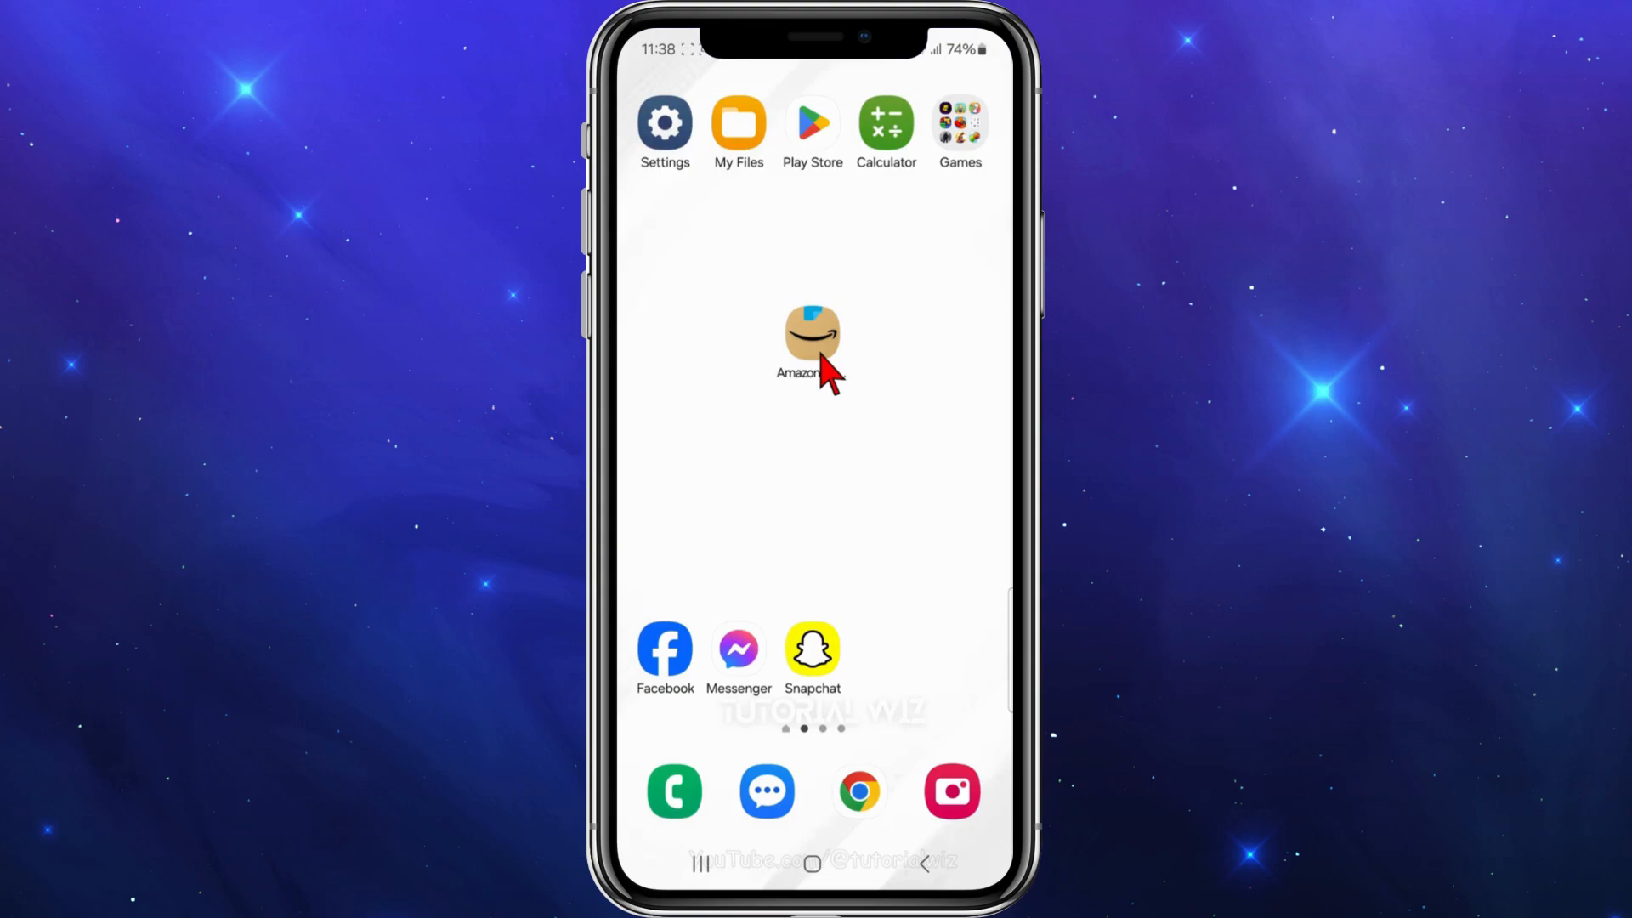
Launch the Amazon Shopping app and switch to the You account tab
left_click(811, 341)
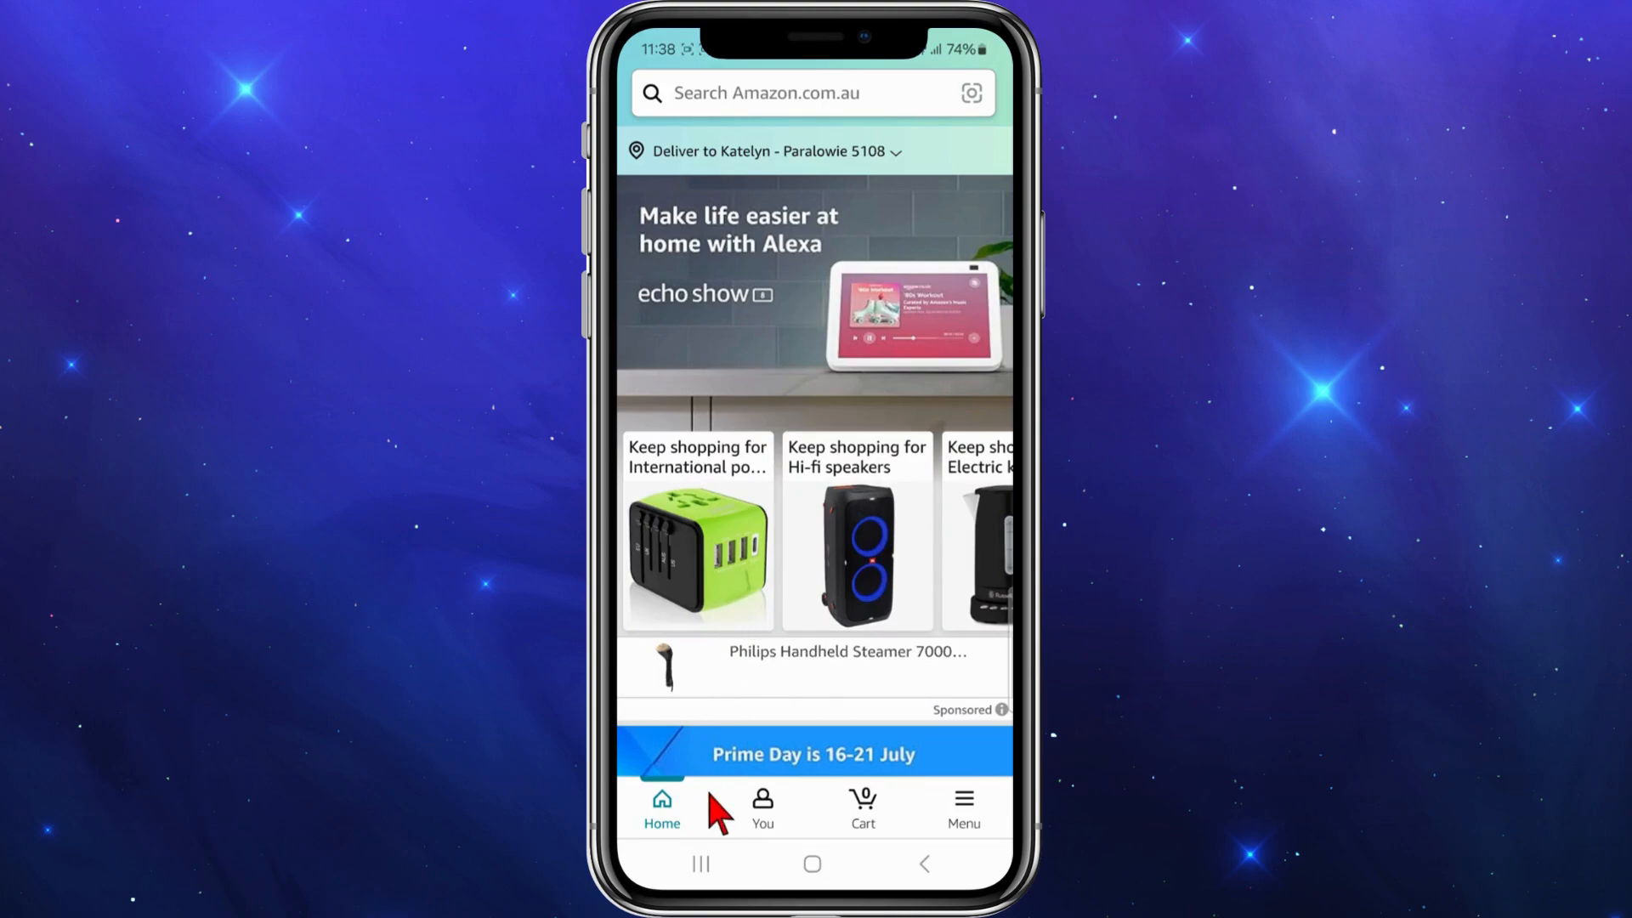
left_click(762, 806)
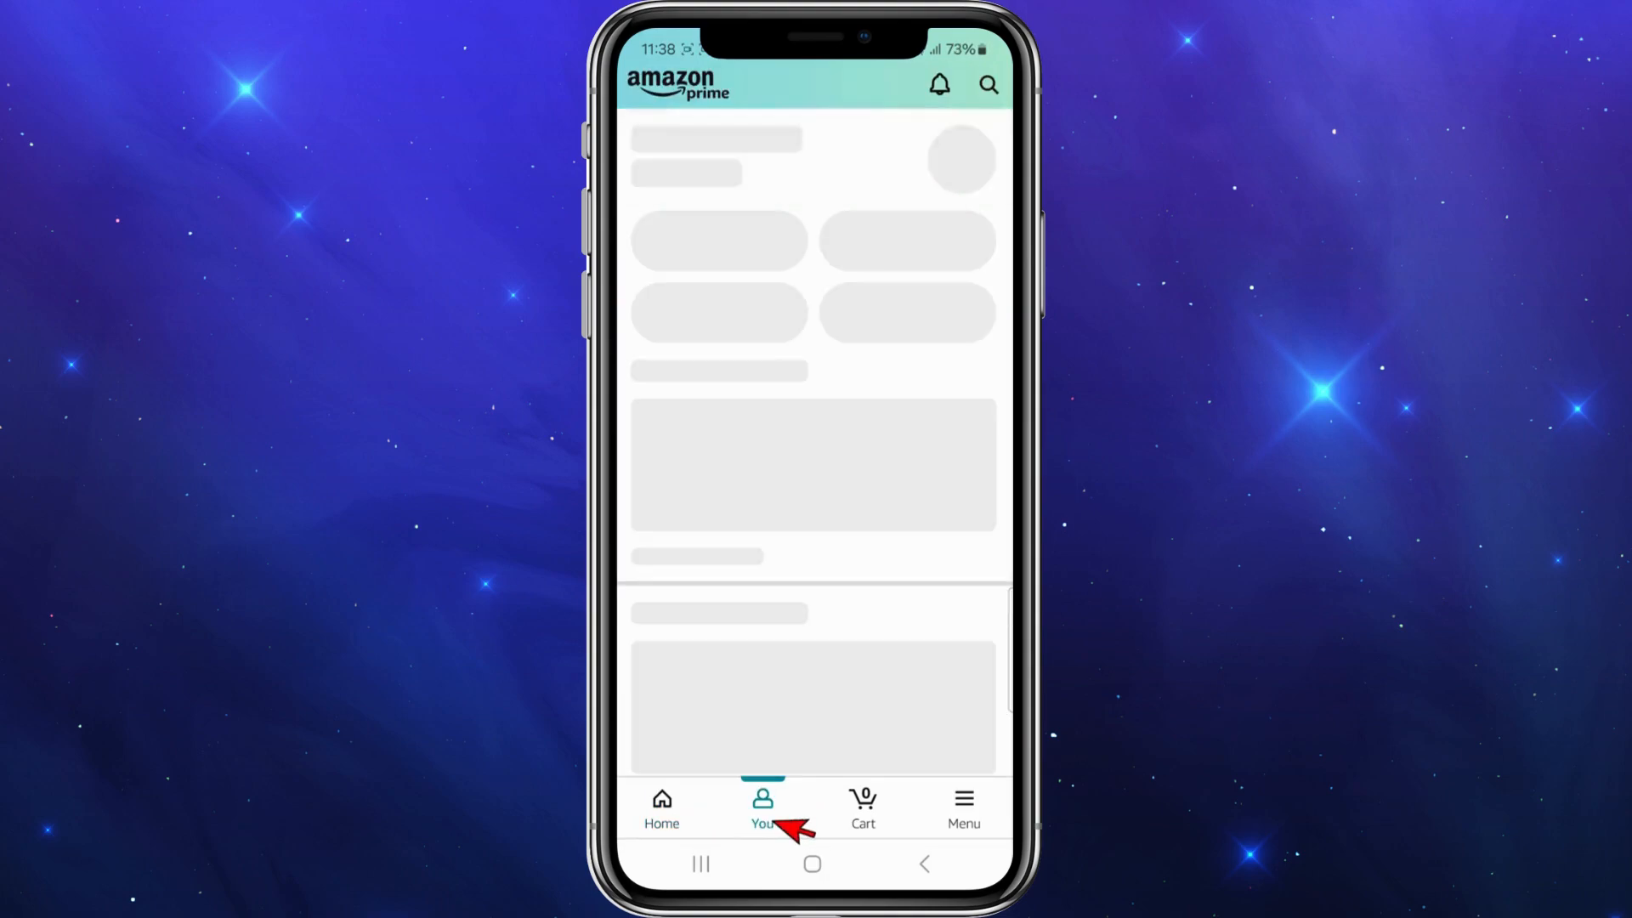
left_click(762, 806)
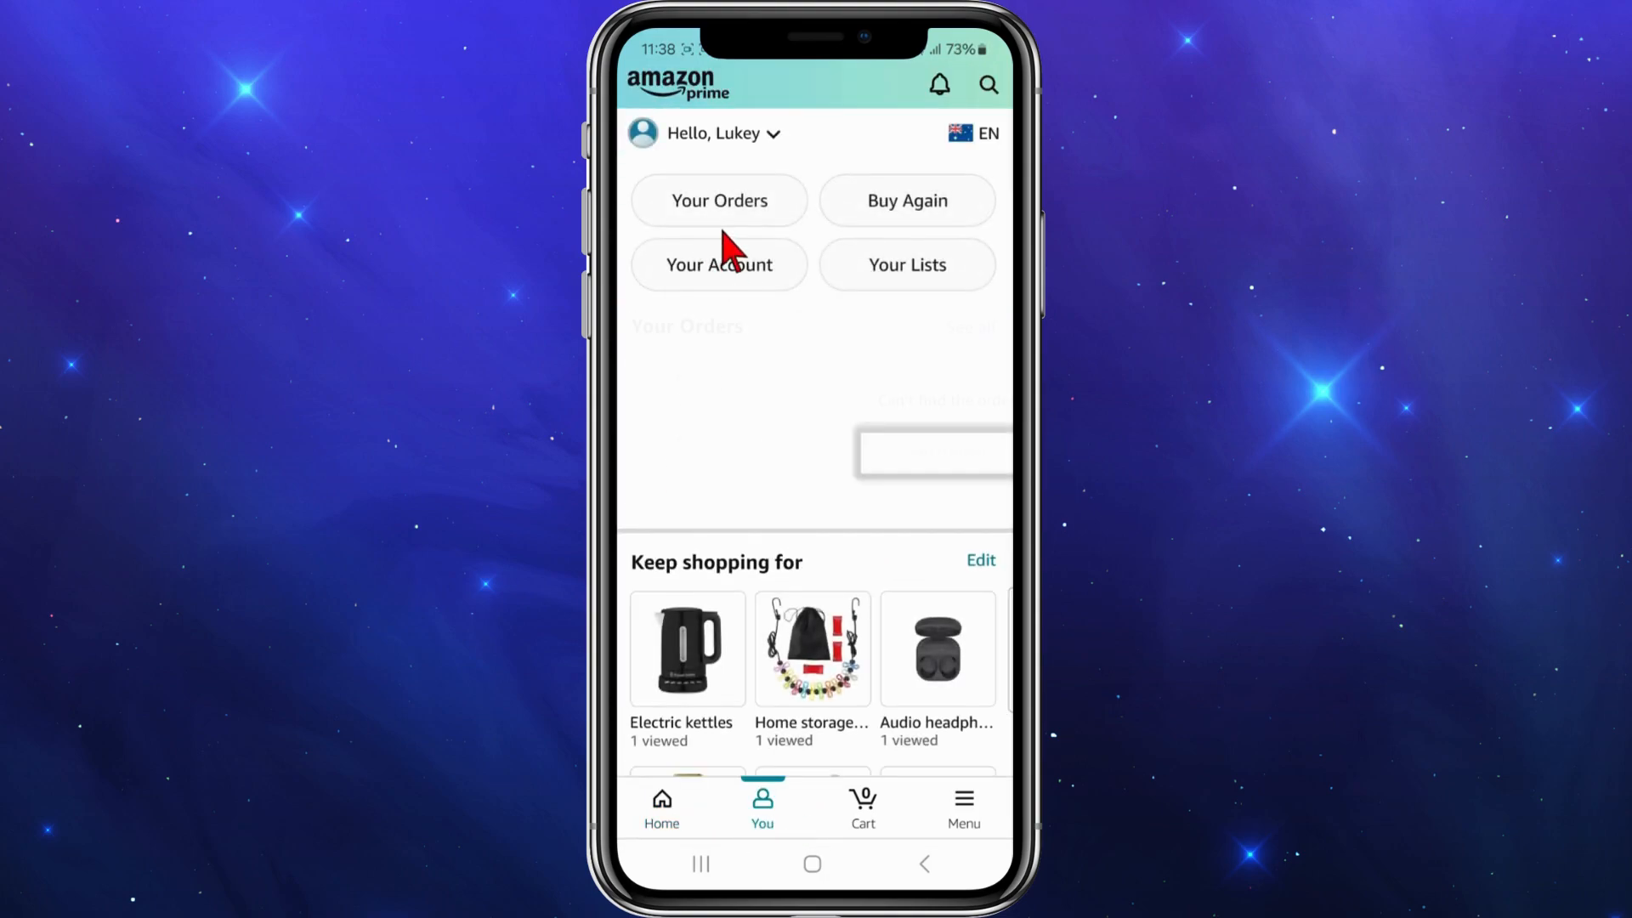
Open Your Orders and select the photography lighting kit order arriving today by 8 PM
left_click(719, 200)
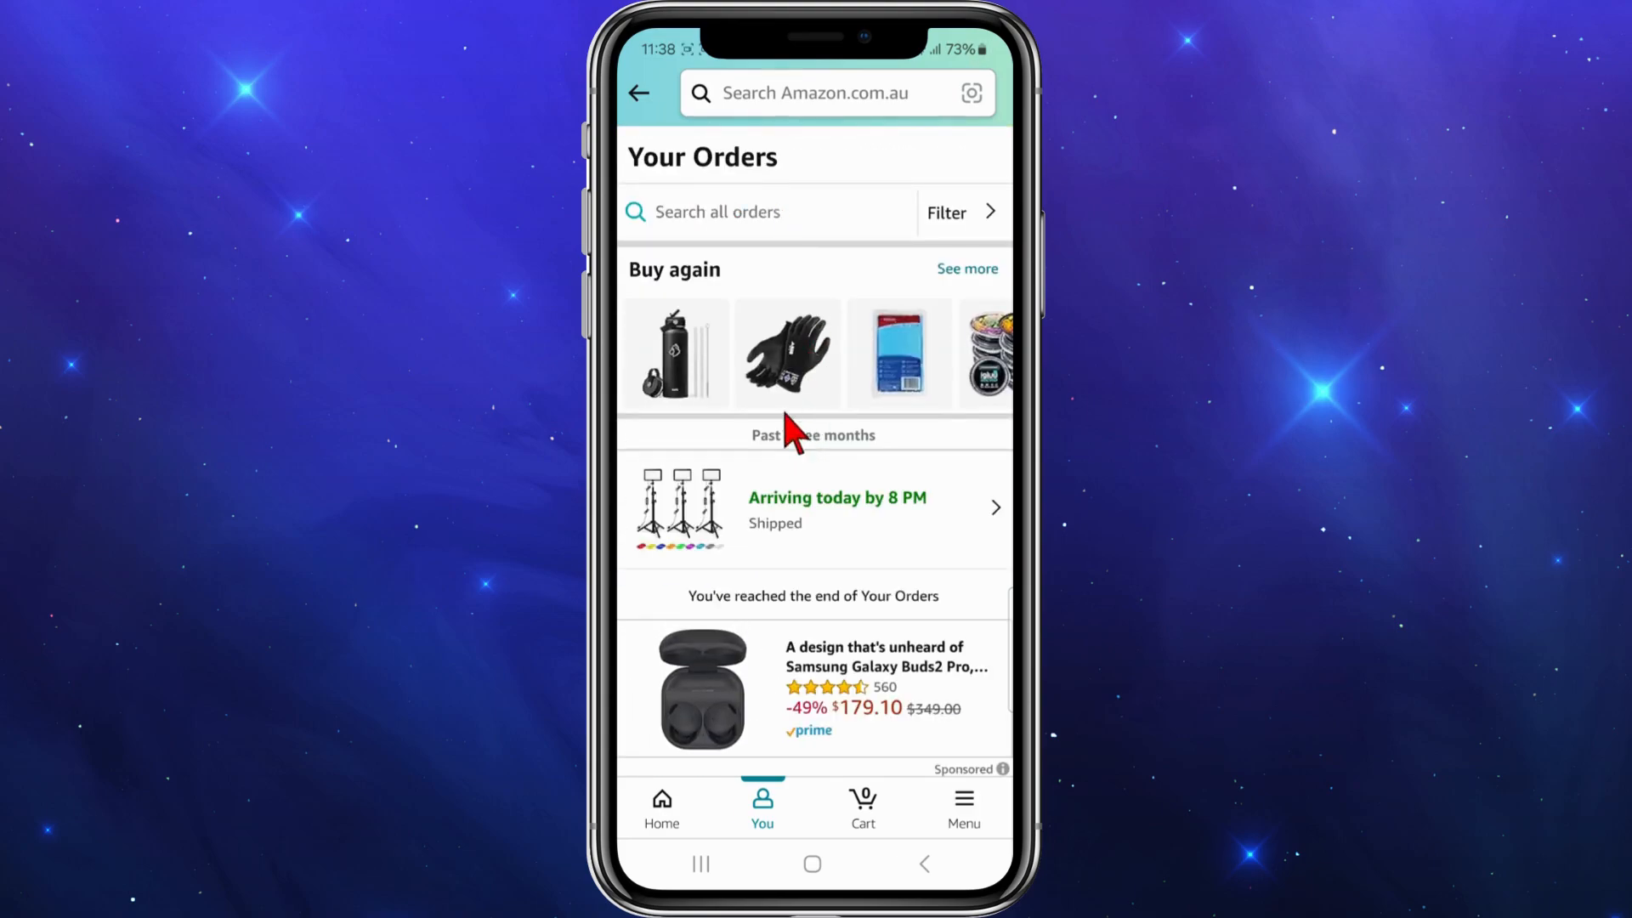
scroll("down", 3)
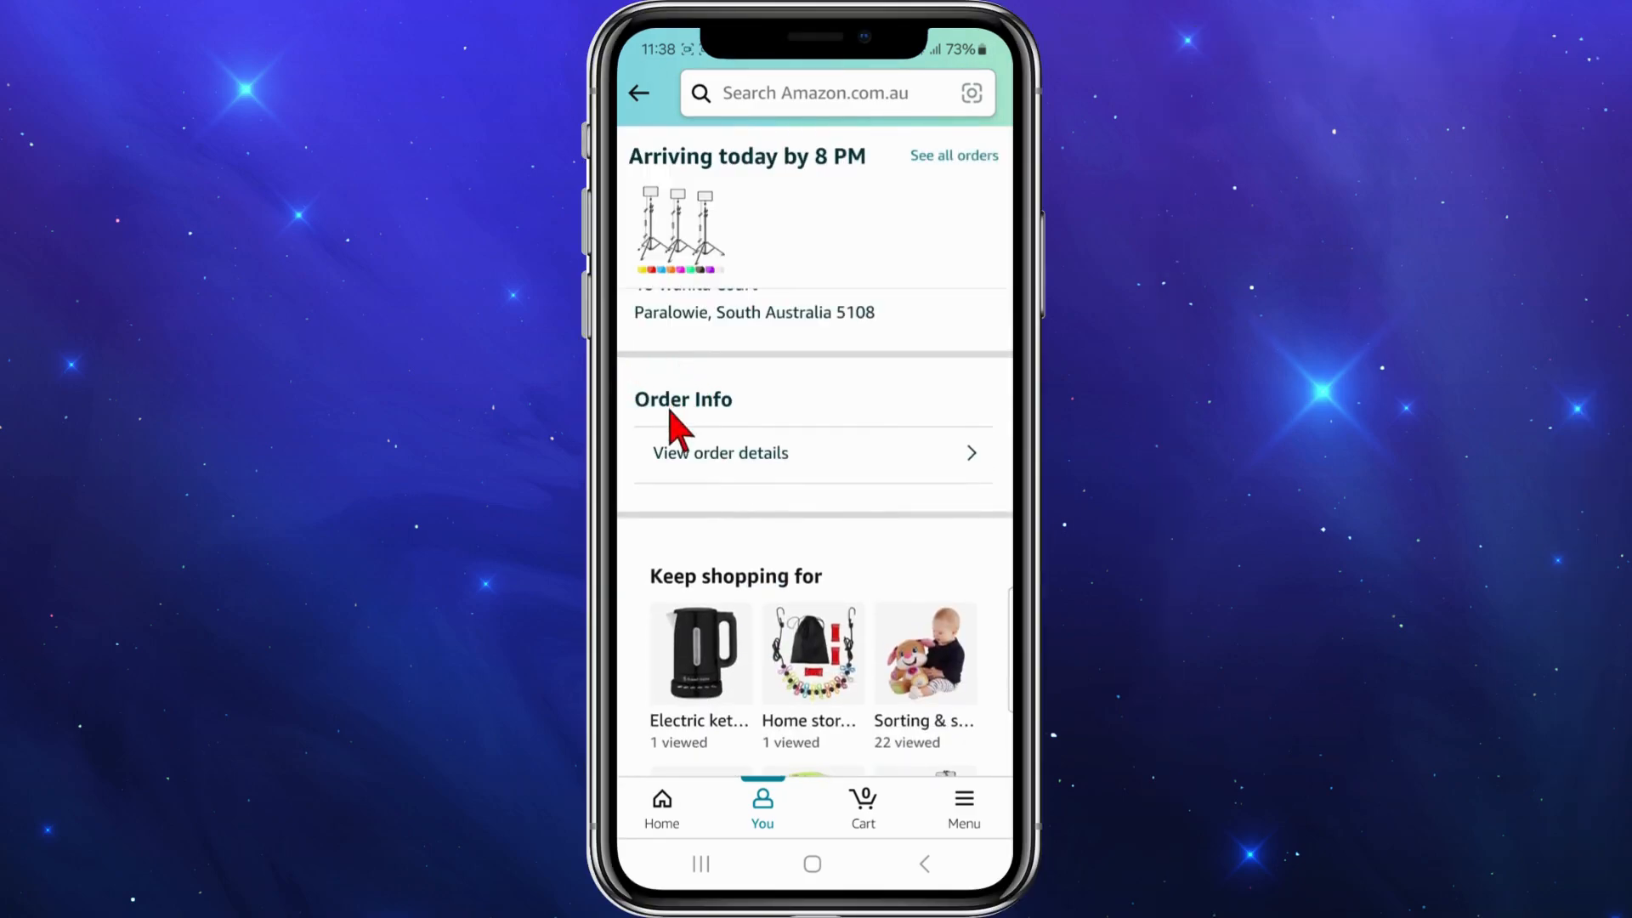
left_click(719, 453)
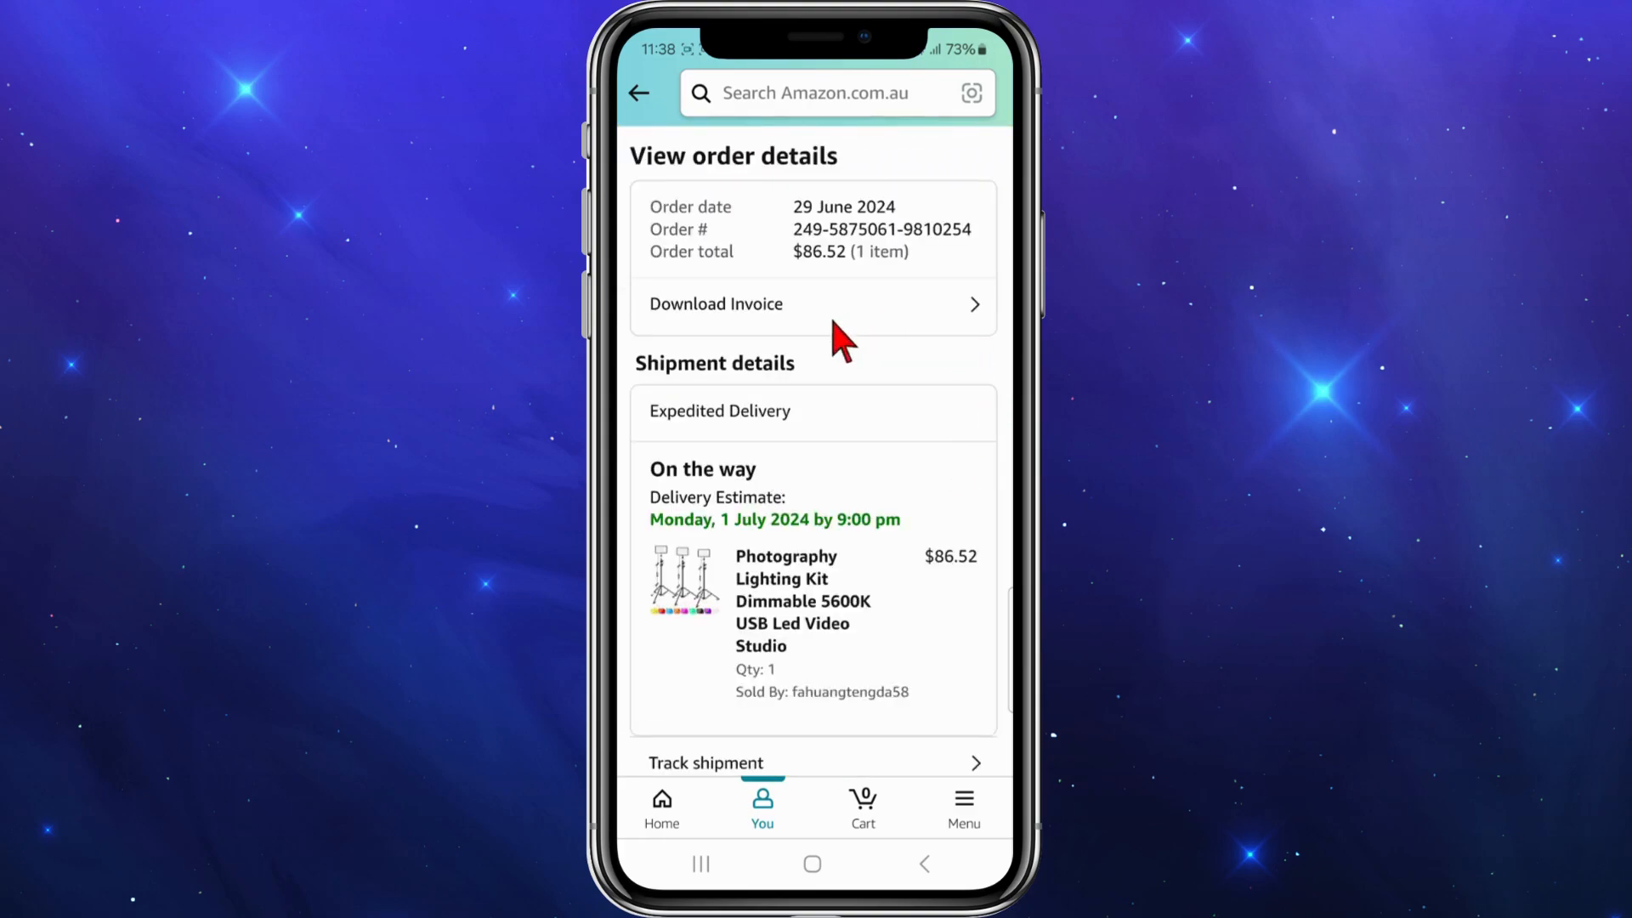
mouse_move(785, 328)
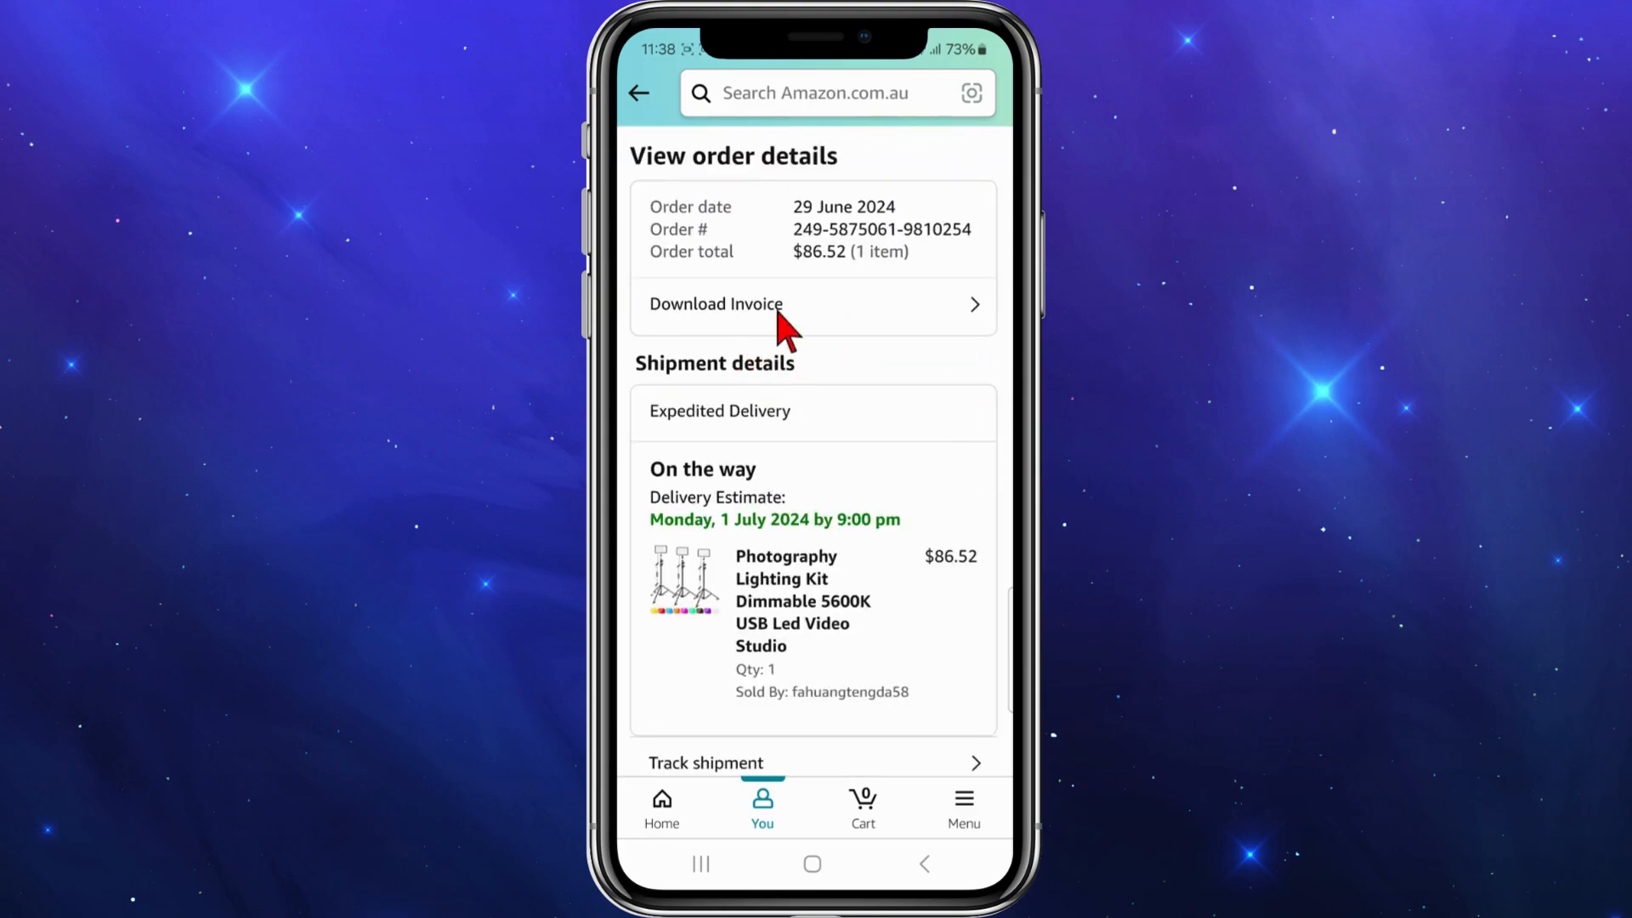
Request the invoice download for the lighting kit order
left_click(715, 304)
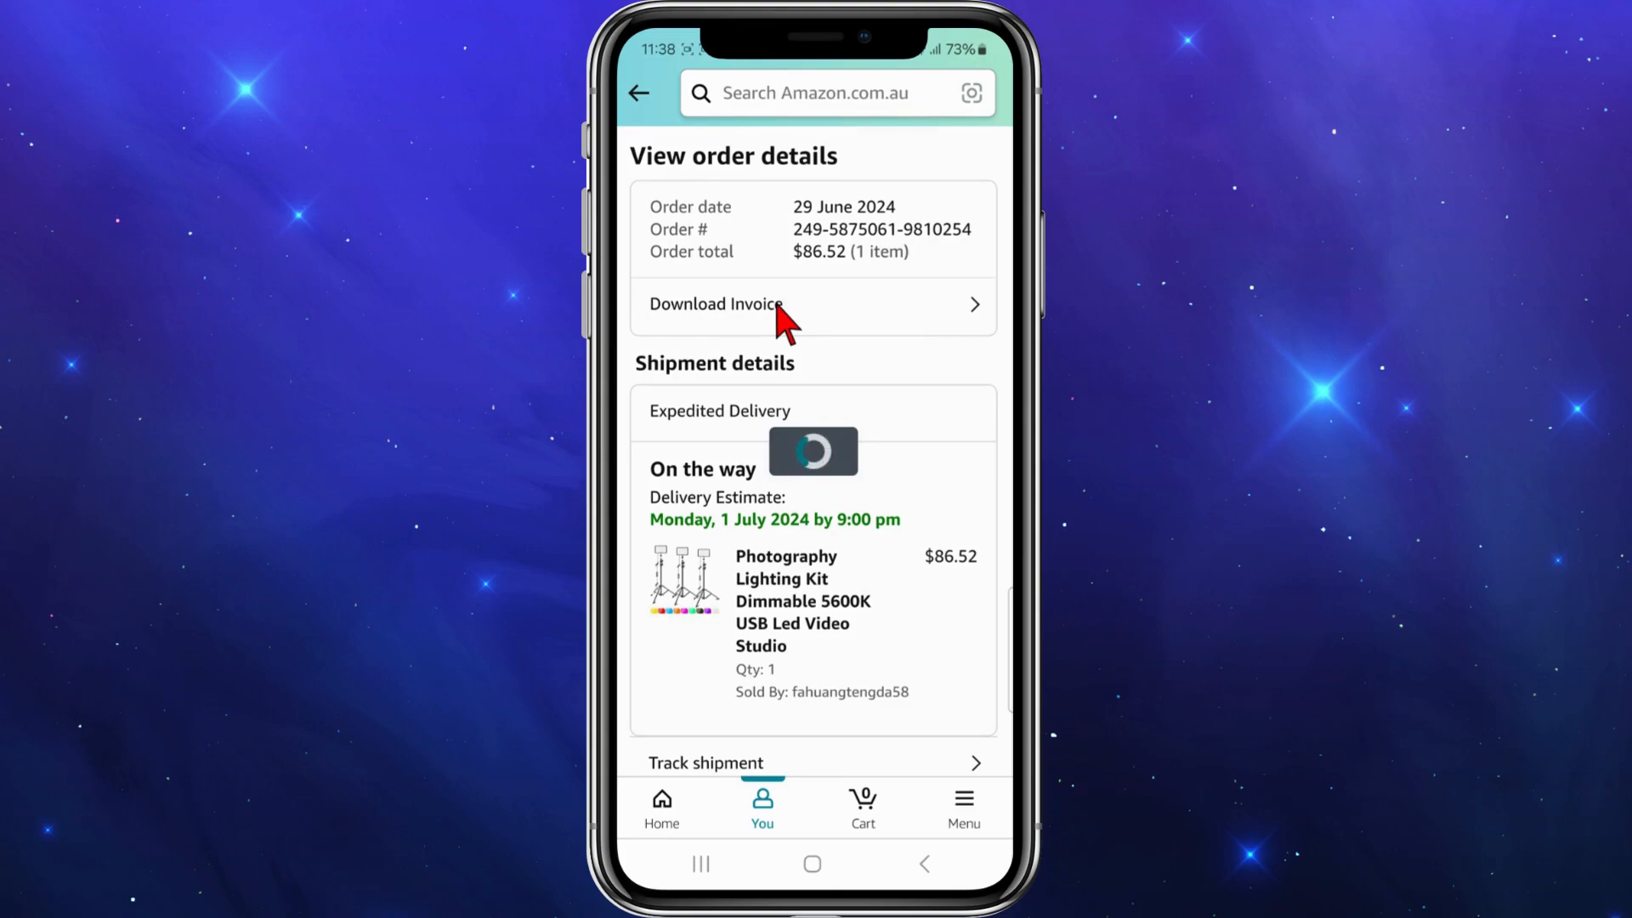
Tap Download Invoice again to show the 'Invoice not available' status popup
left_click(714, 304)
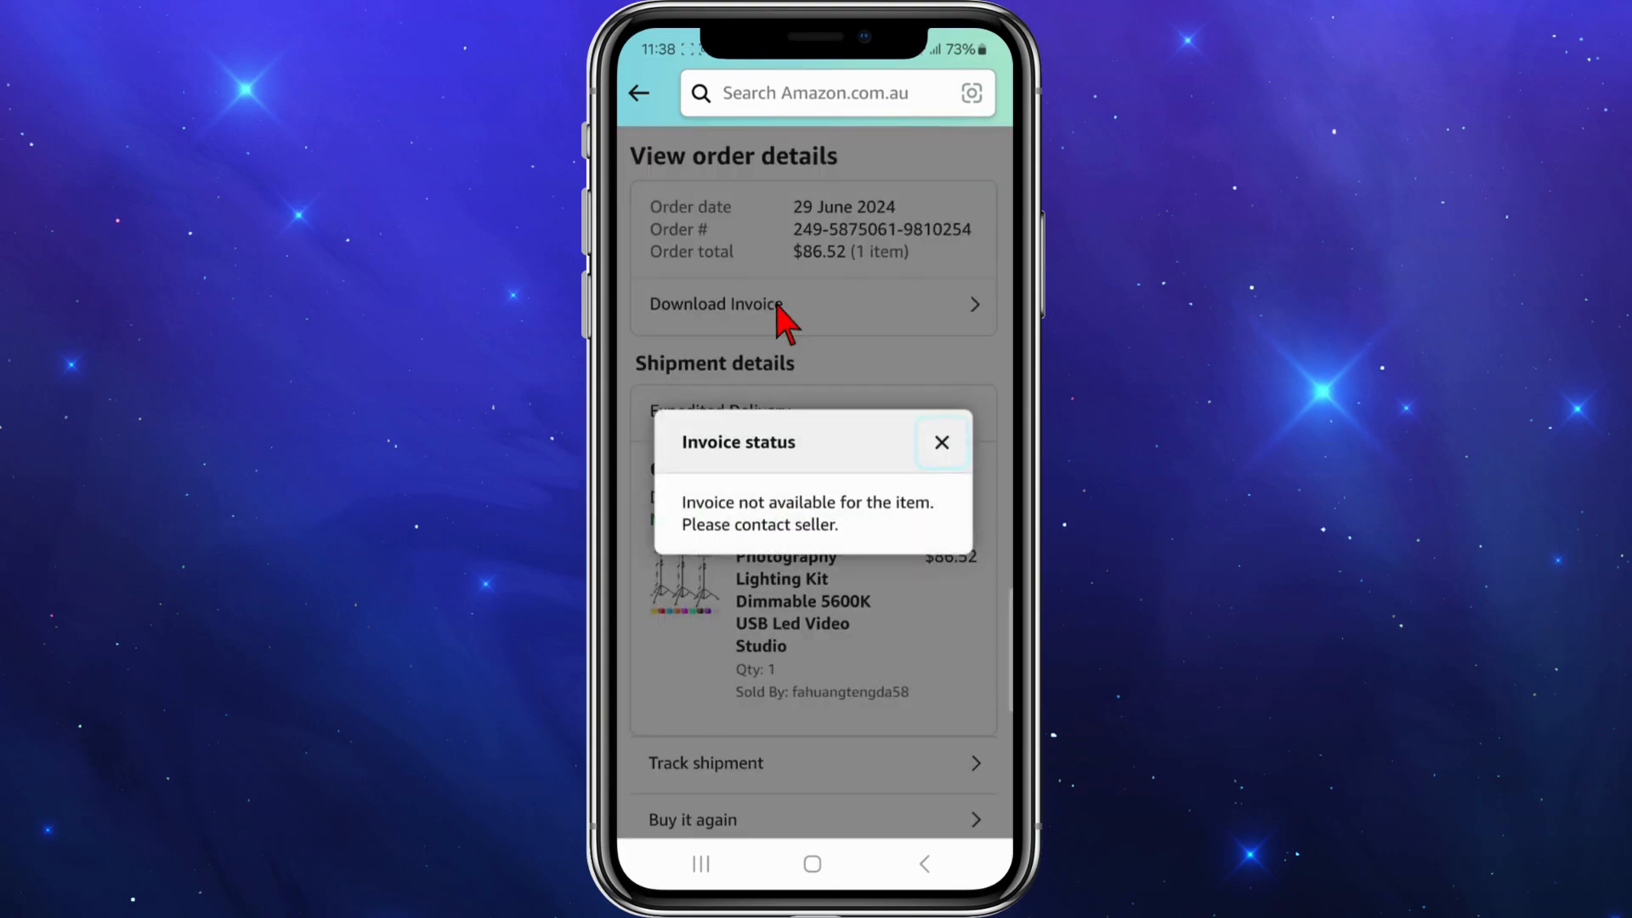
mouse_move(738, 546)
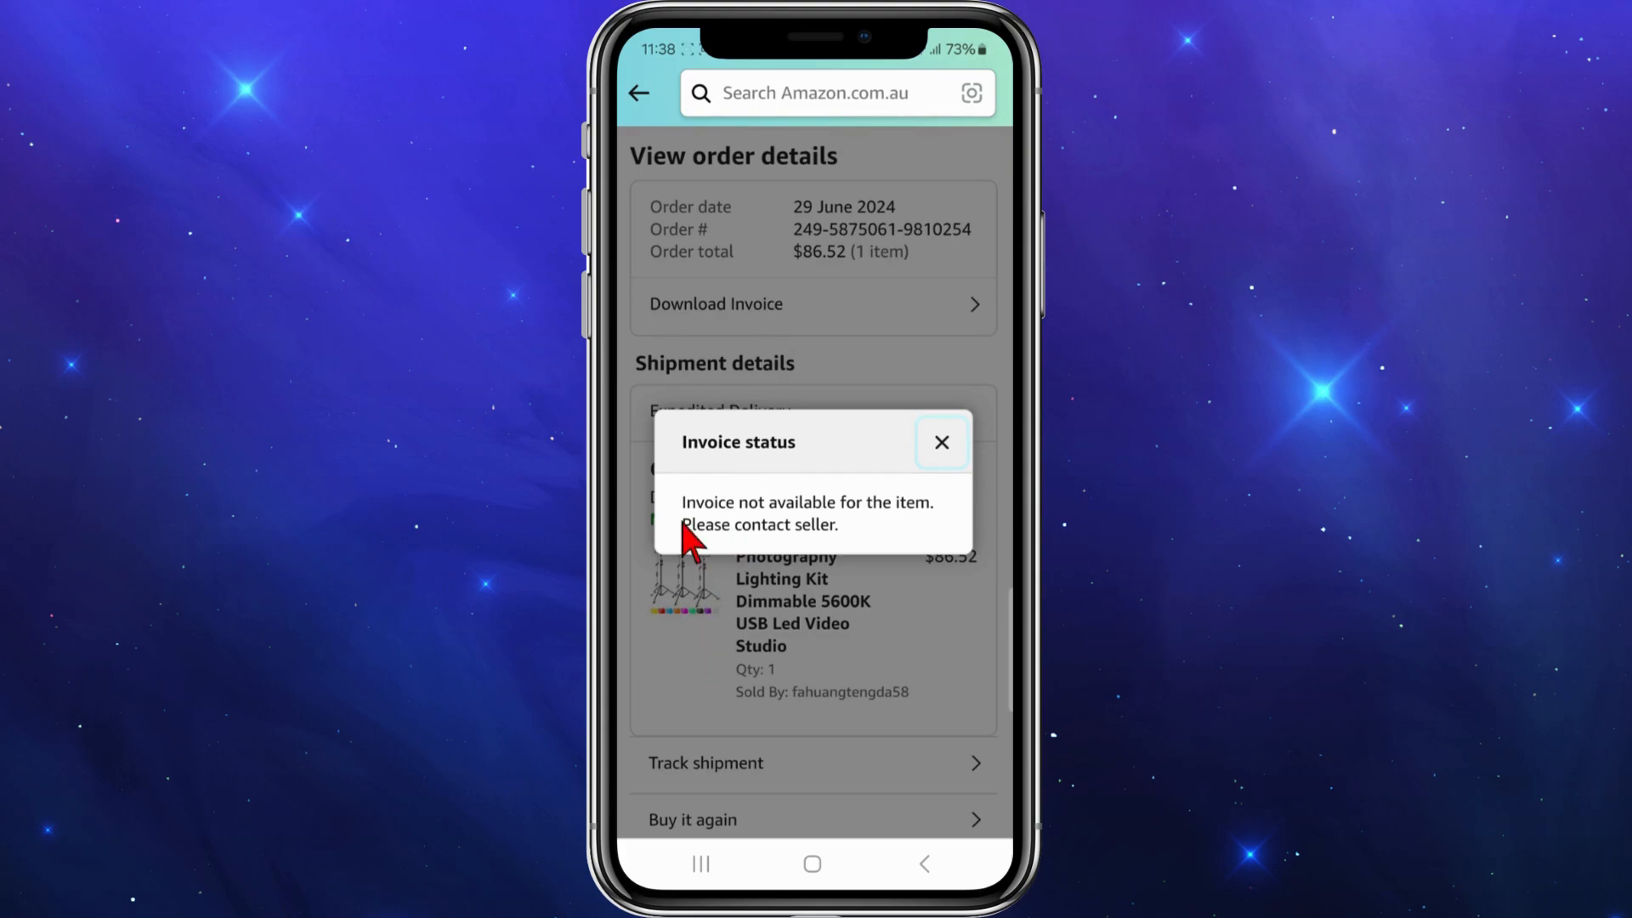
mouse_move(750, 557)
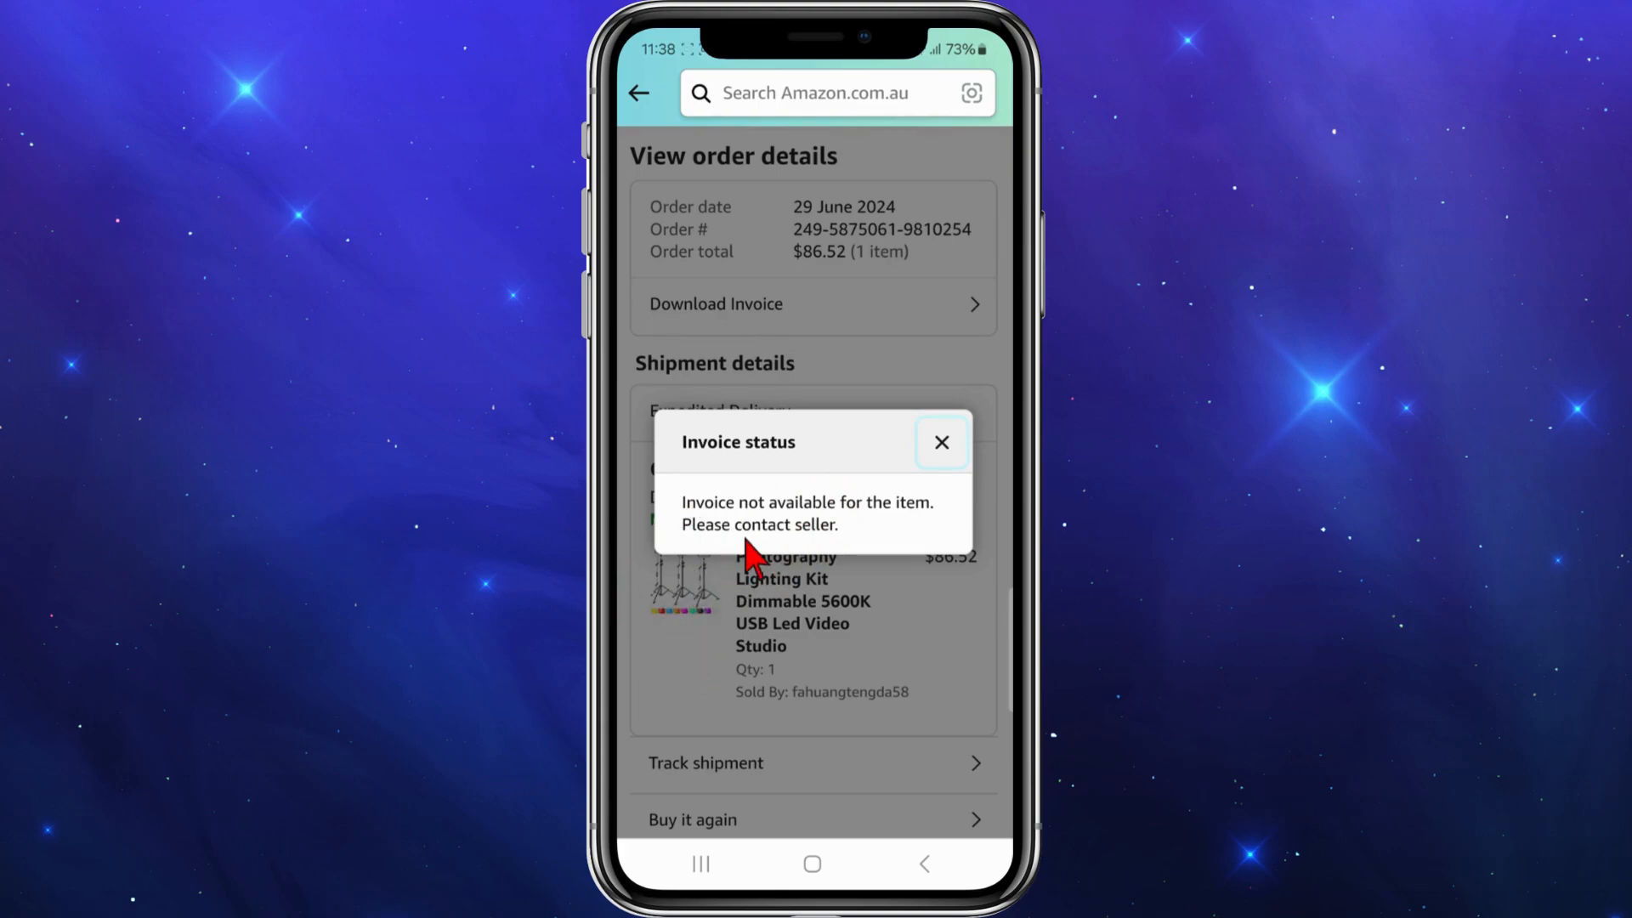